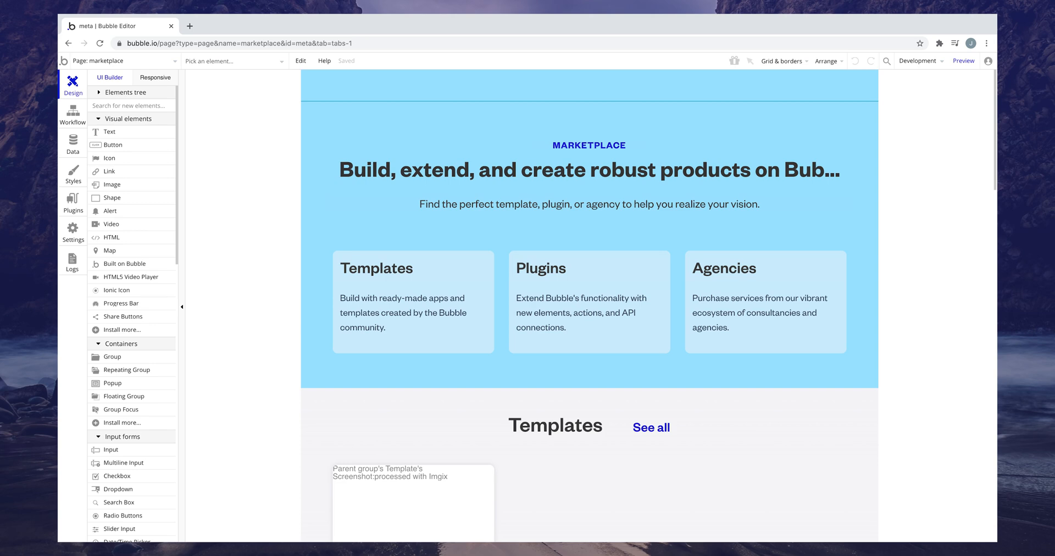
Add the Board Game data type and a Games For Sale list field on User
left_click(963, 60)
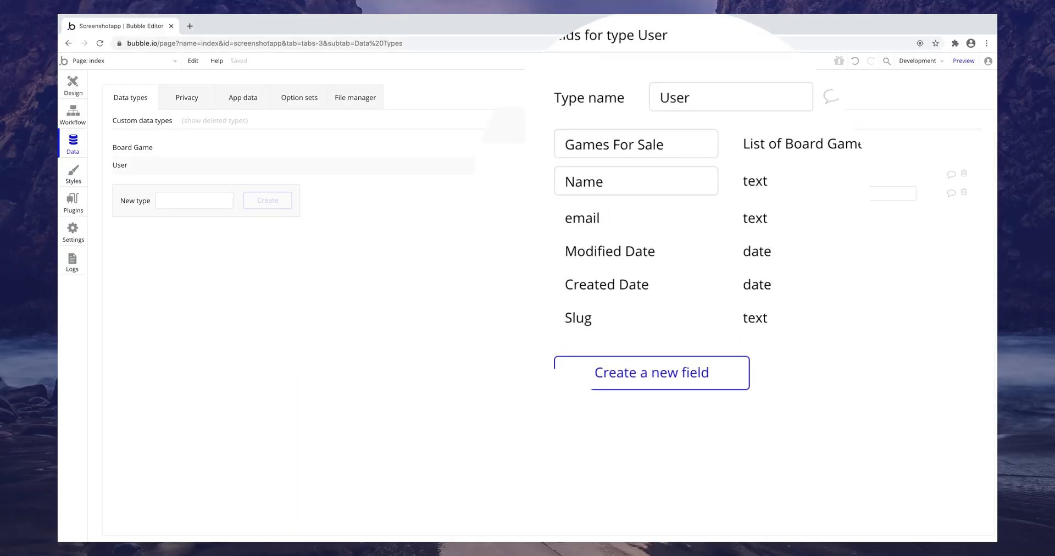
Check Board Game's Name and Price fields, then view the empty All Board Games table
left_click(133, 147)
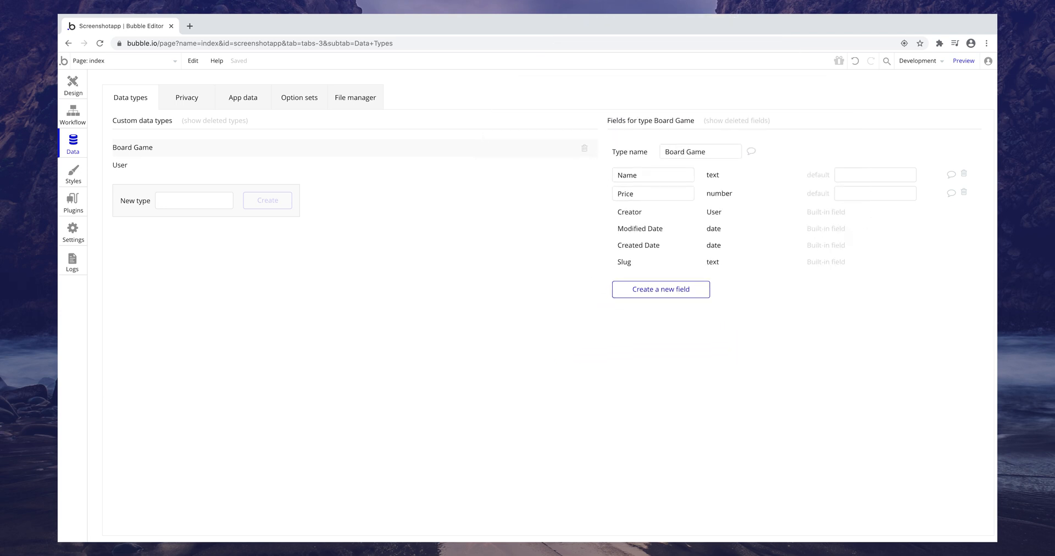
left_click(243, 97)
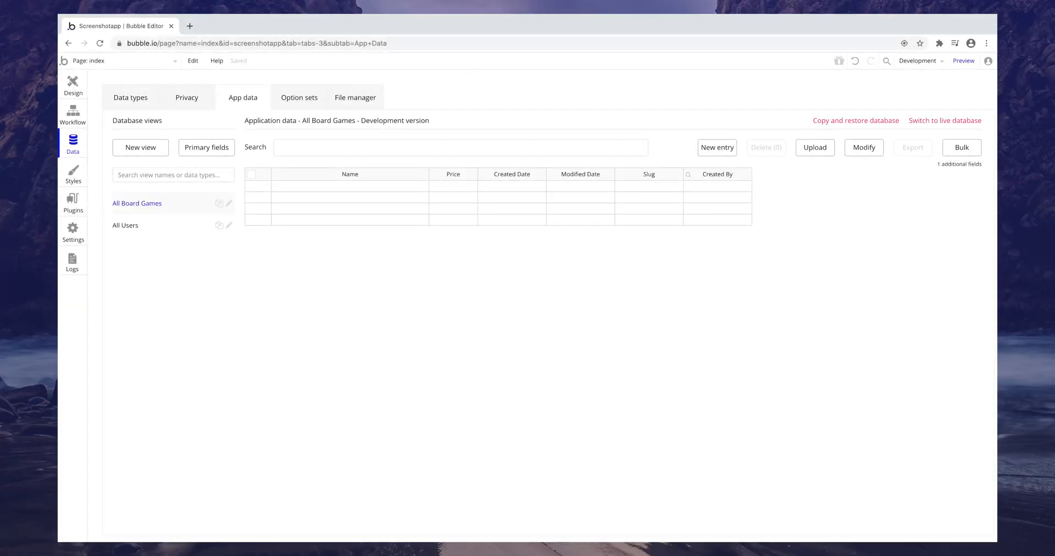
Create Board Game entries with names and prices, starting with Bubble Board Game at 10
left_click(716, 147)
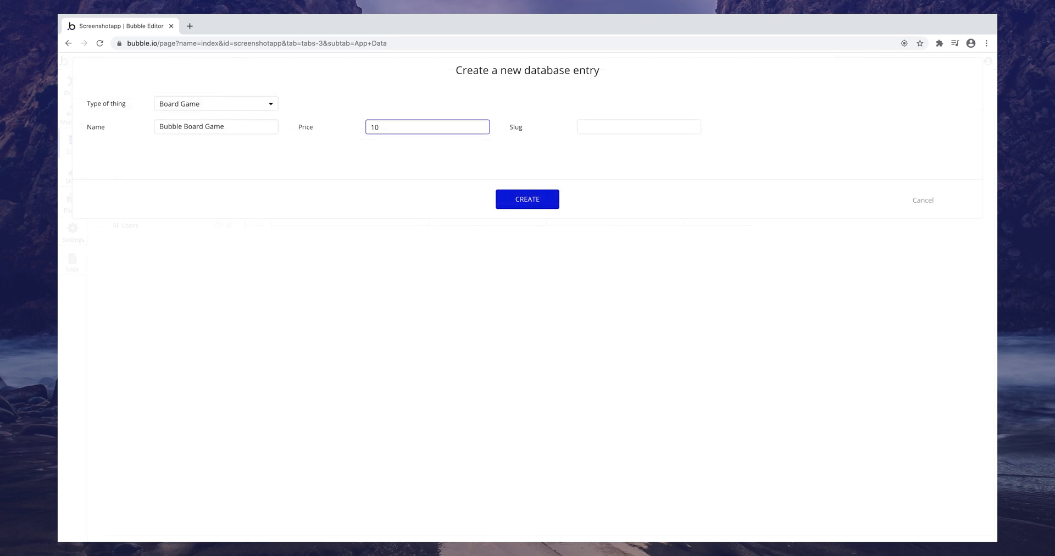
left_click(527, 199)
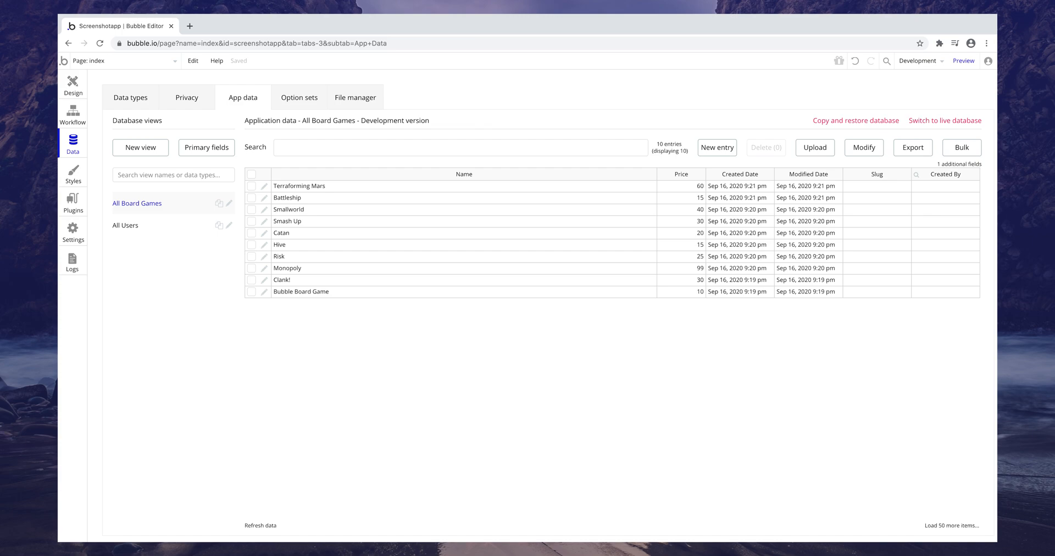
left_click(120, 60)
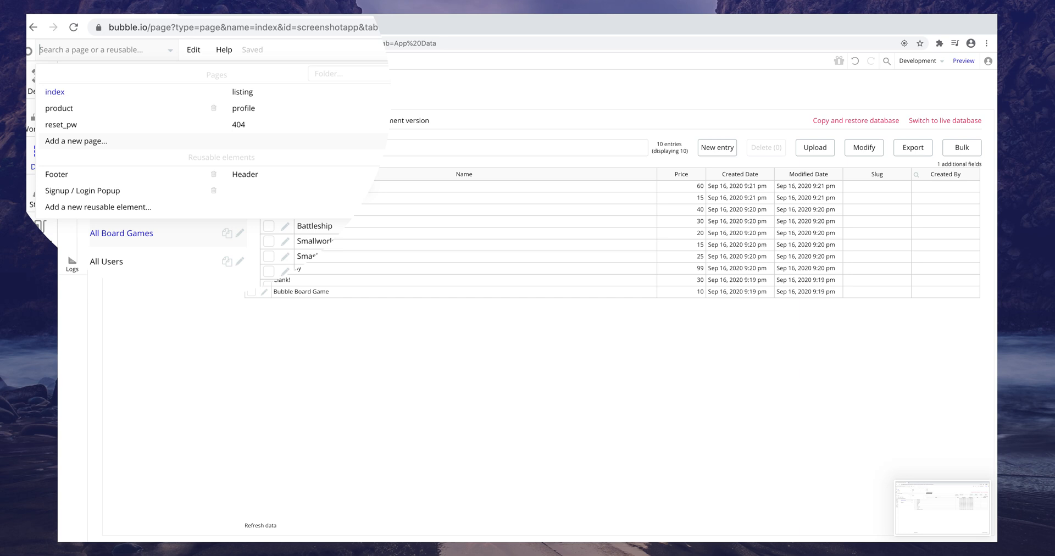
Switch to the listing page, glance back at the board game records, then return
left_click(243, 93)
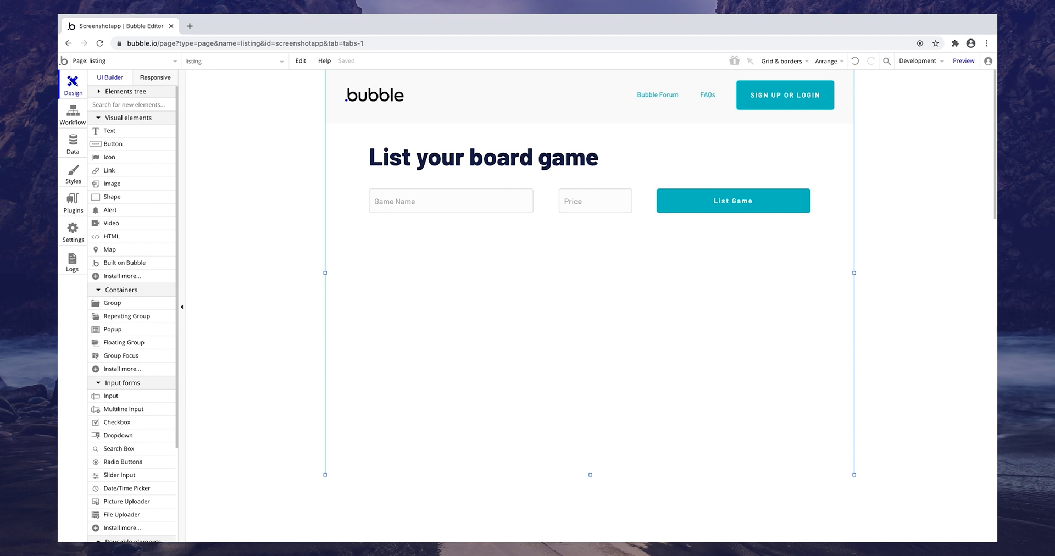
left_click(73, 141)
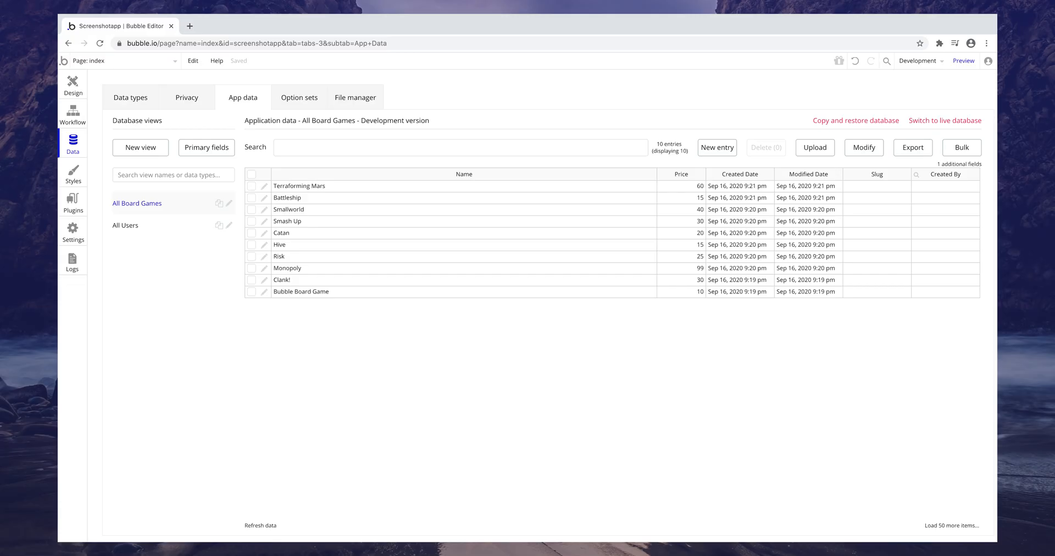
left_click(73, 86)
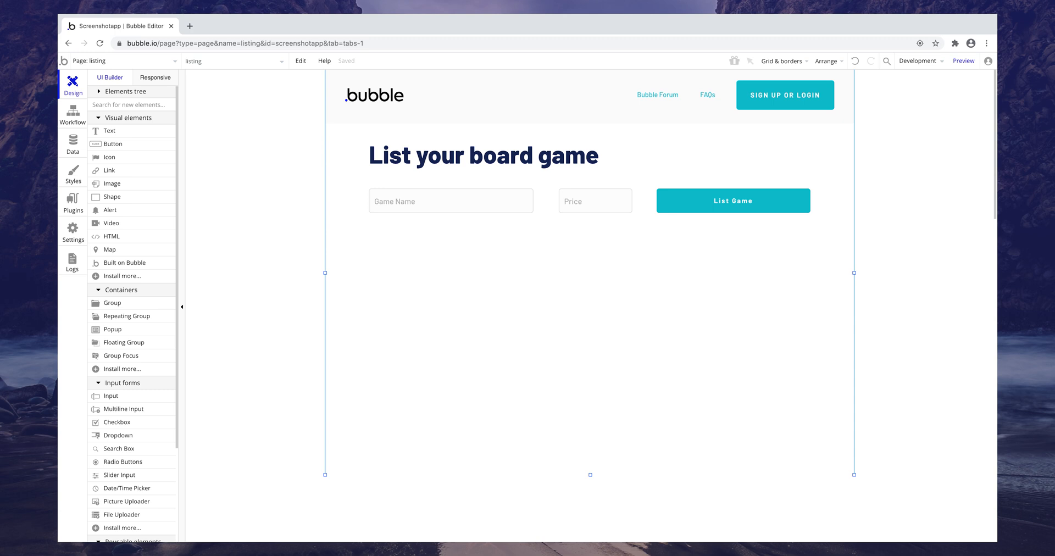
Add a Create a new Board Game action to the List Game button's workflow
left_click(732, 201)
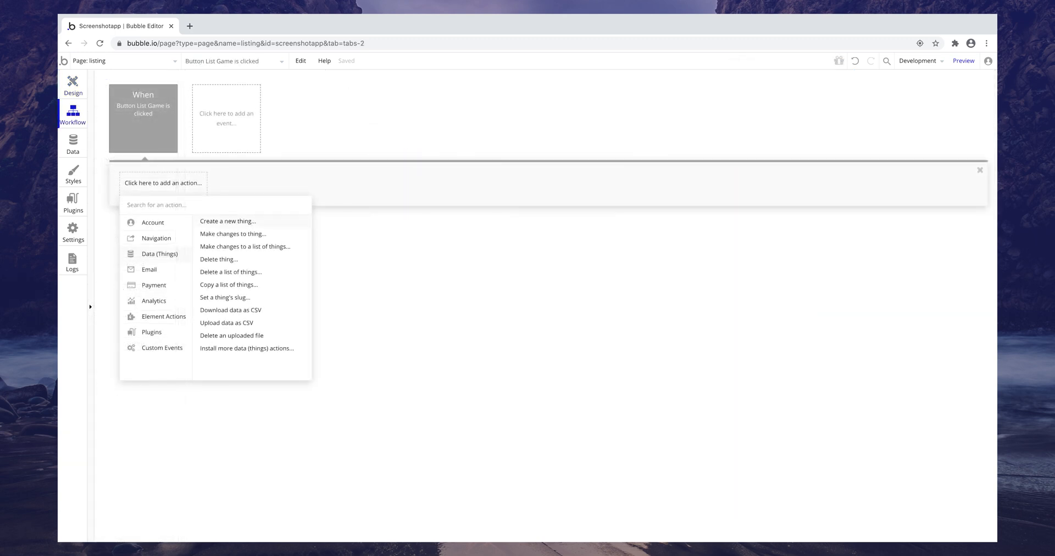
left_click(227, 221)
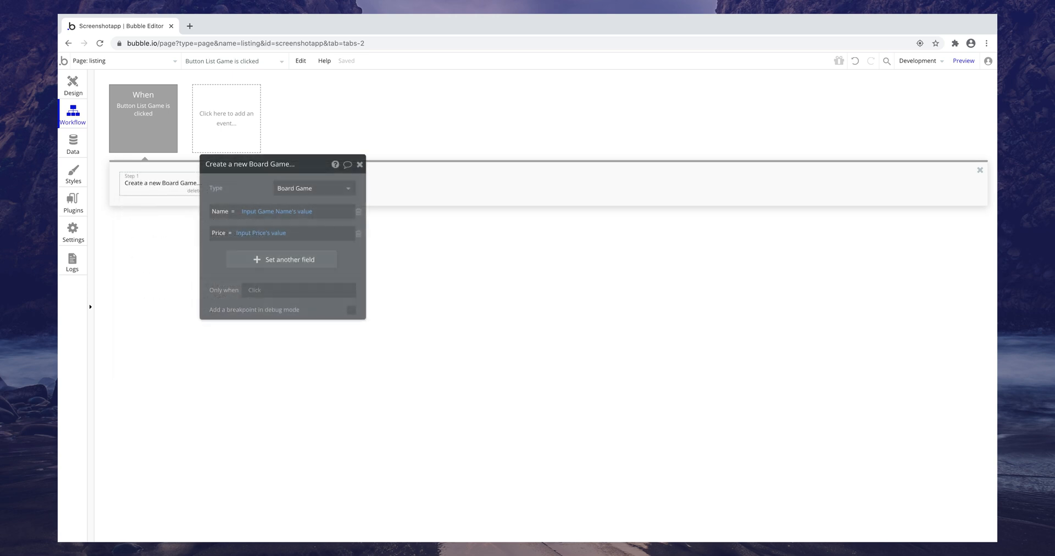